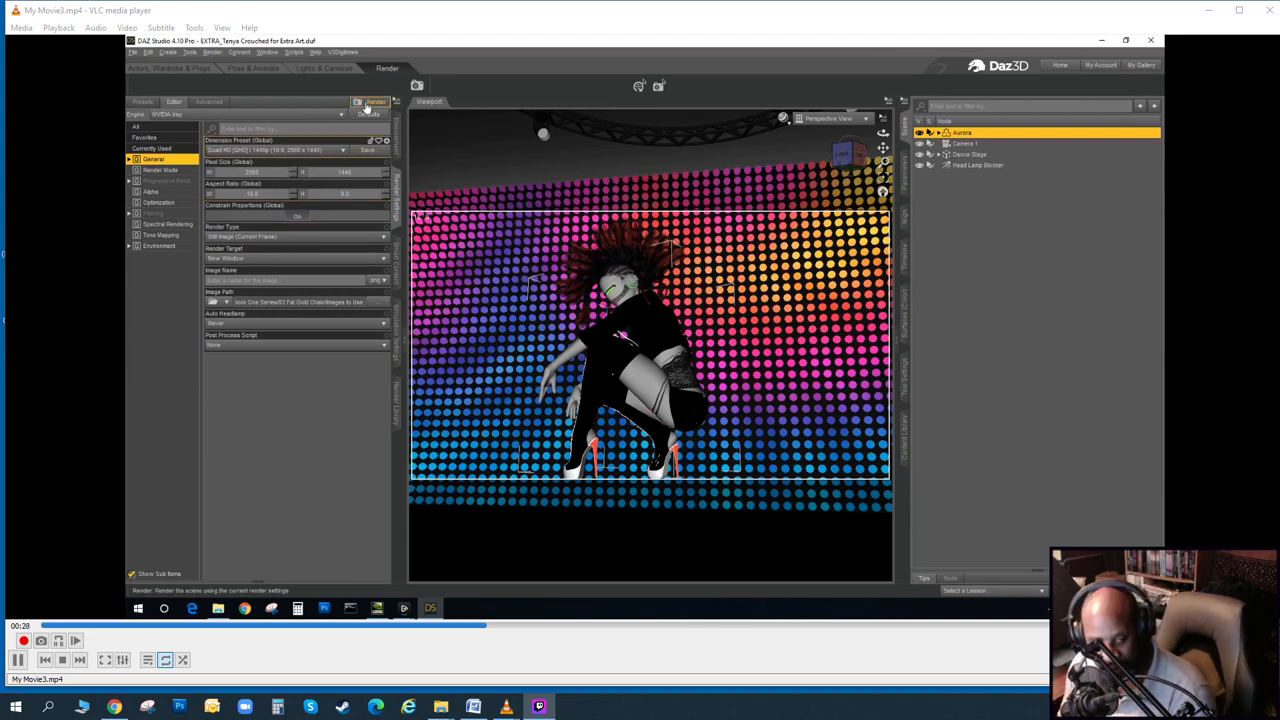
- Let the recording play on from the Daz Studio render to the Round 2 comic spread
left_click(372, 100)
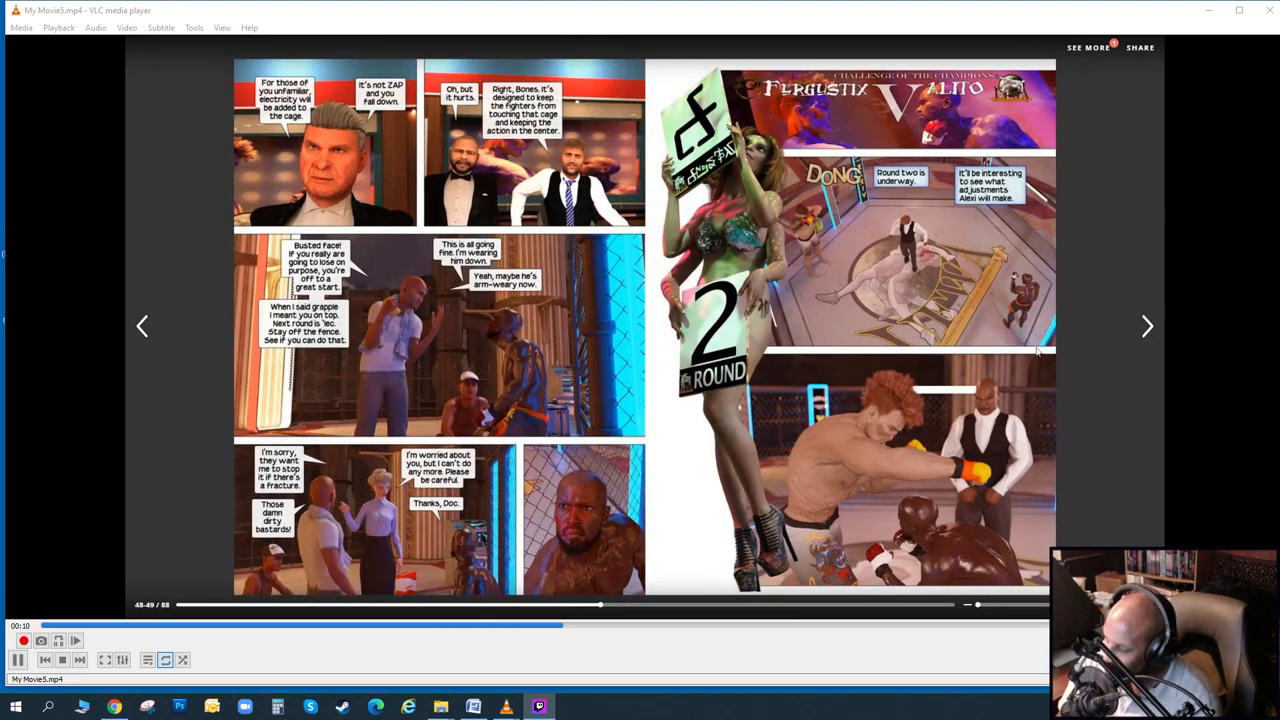
mouse_move(1146, 330)
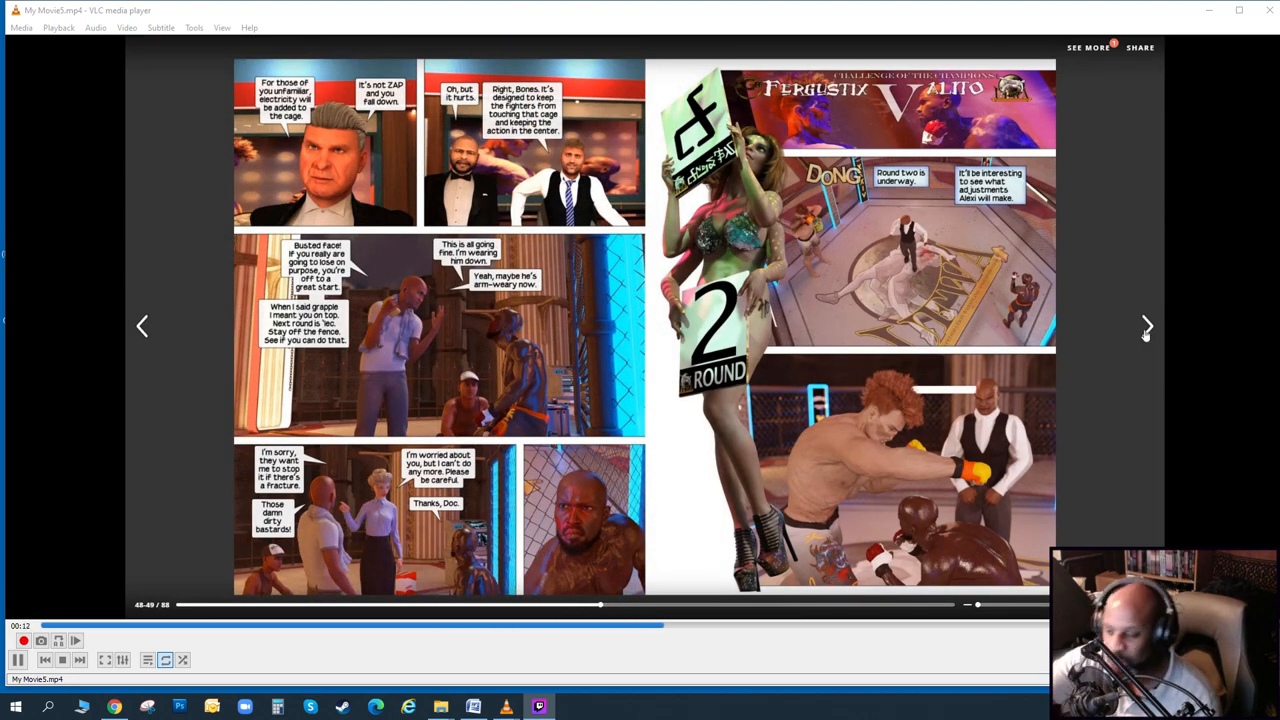
- Advance through the comic page video and start the pencil sketch video of the figure with flowing hair
left_click(1146, 324)
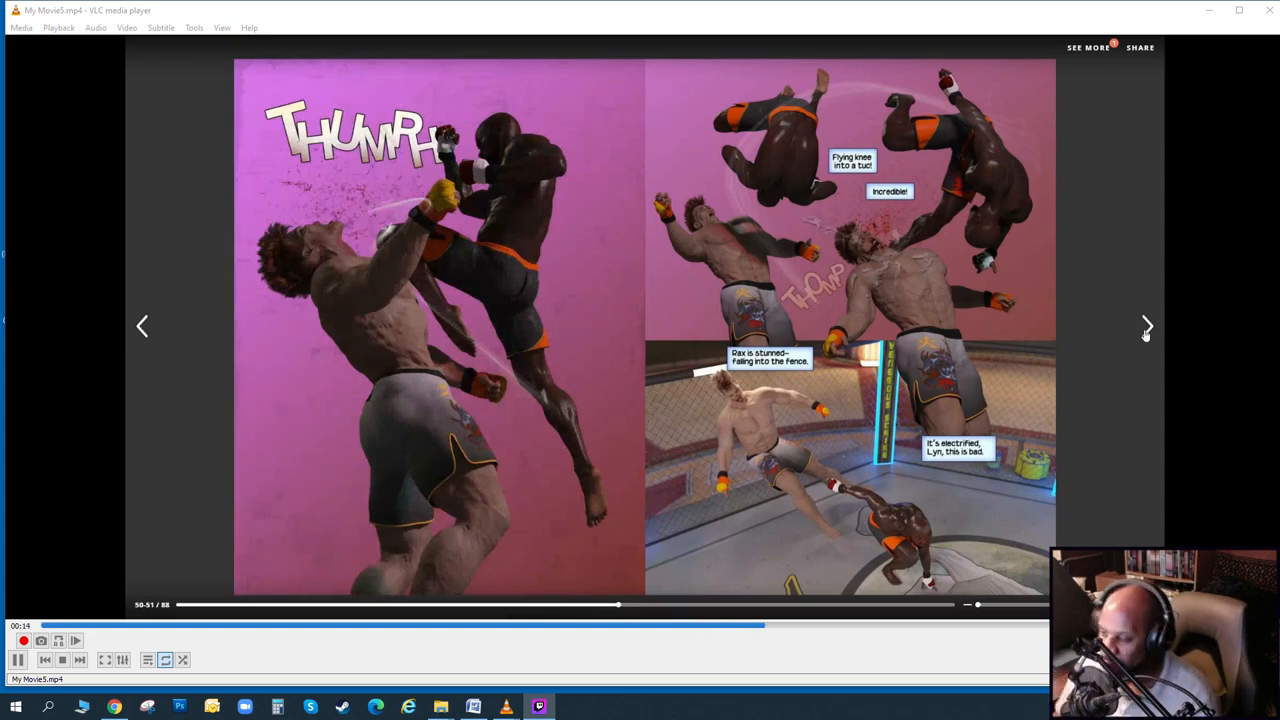
left_click(1146, 324)
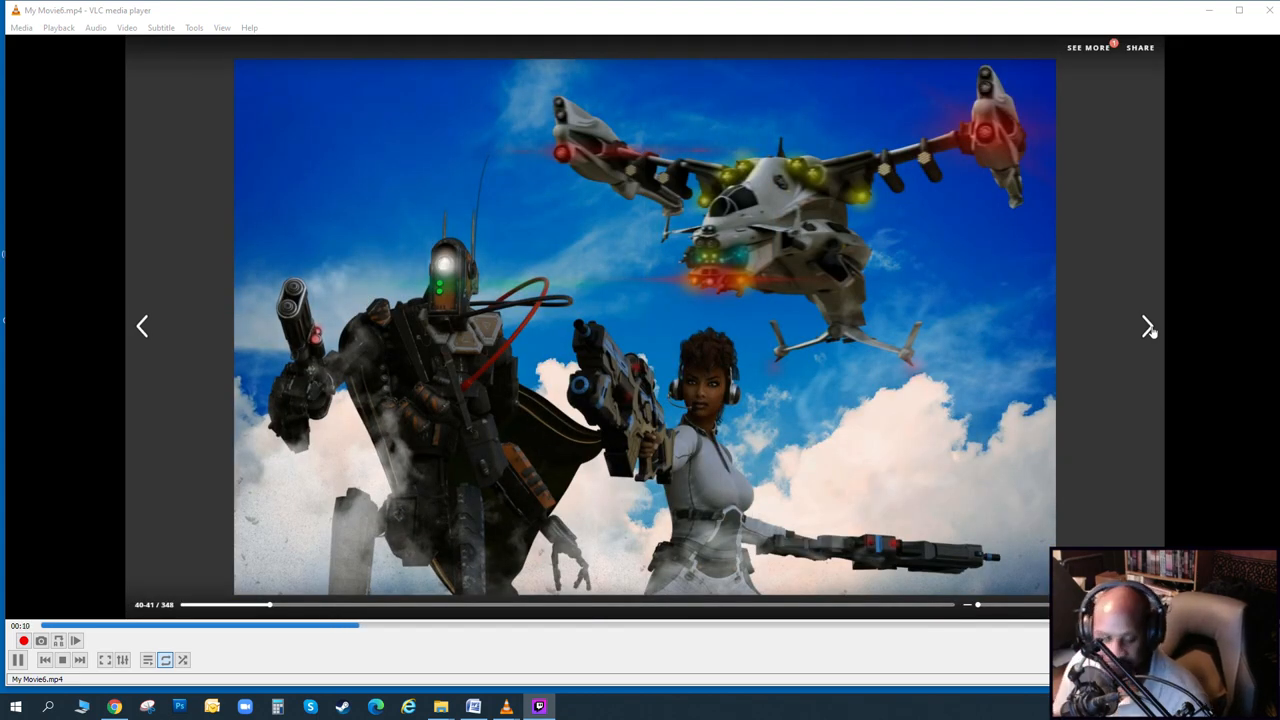
left_click(1146, 328)
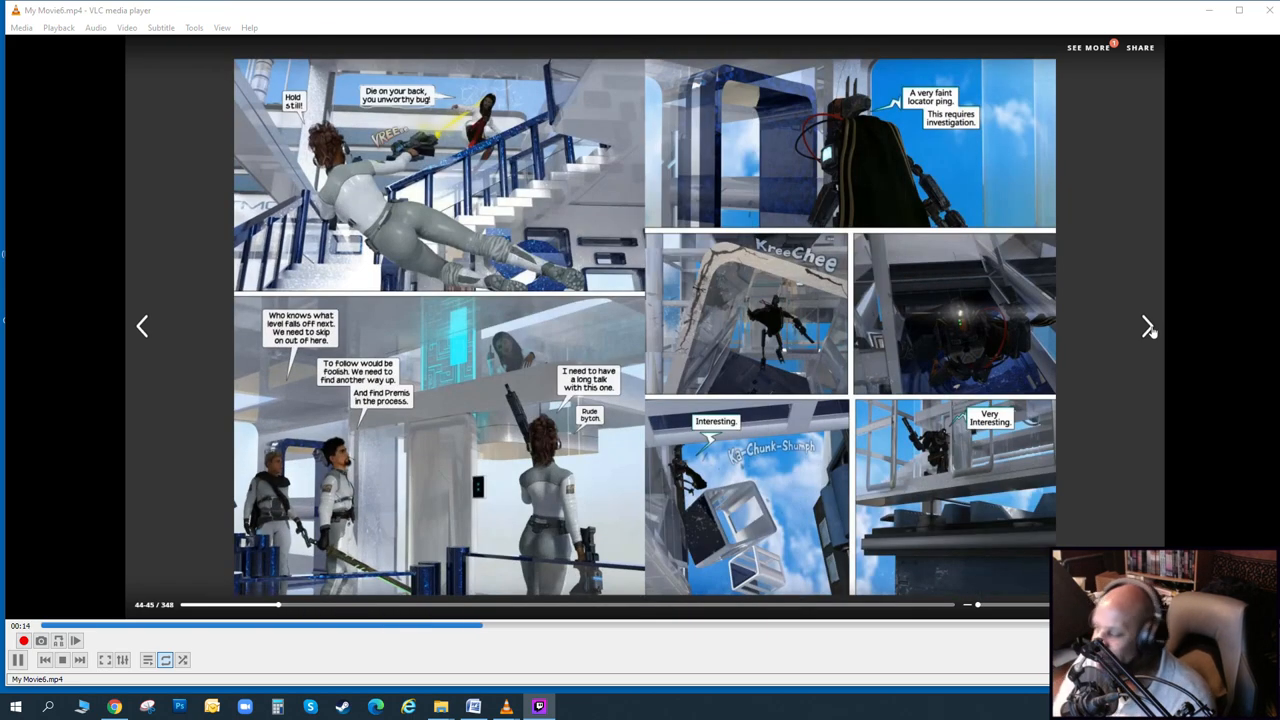
left_click(1148, 328)
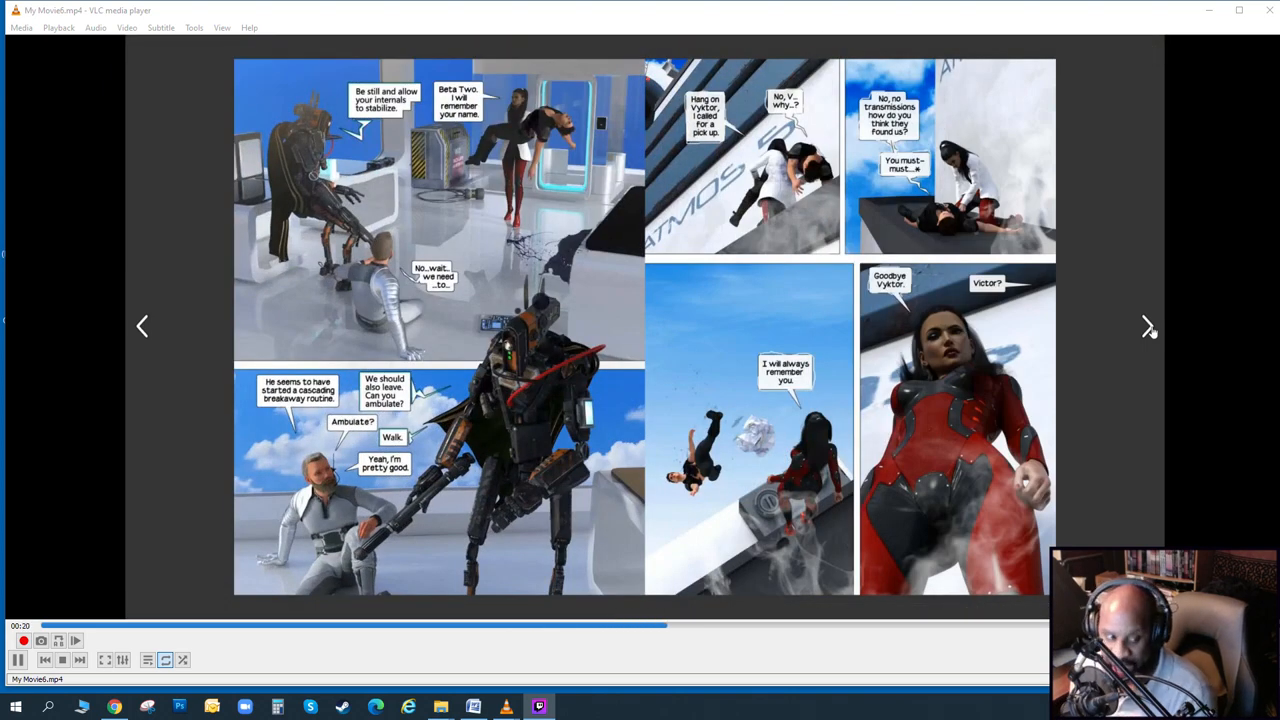
left_click(1148, 328)
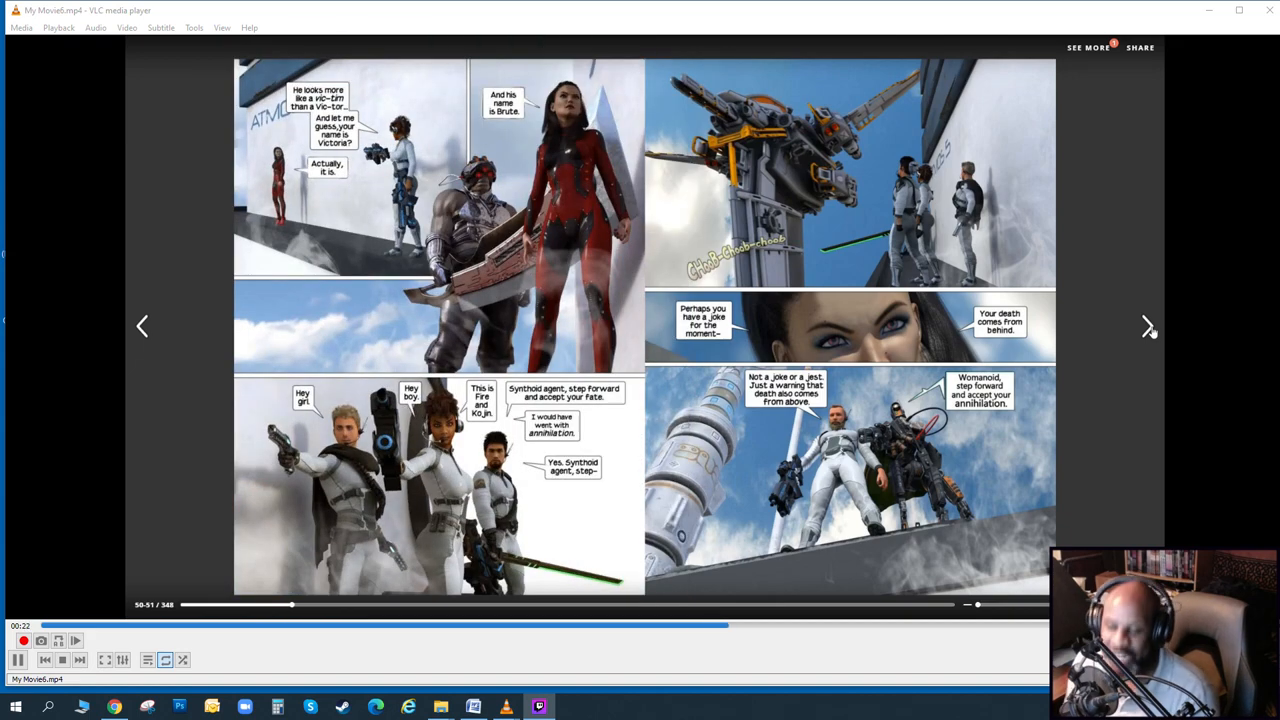
left_click(1148, 326)
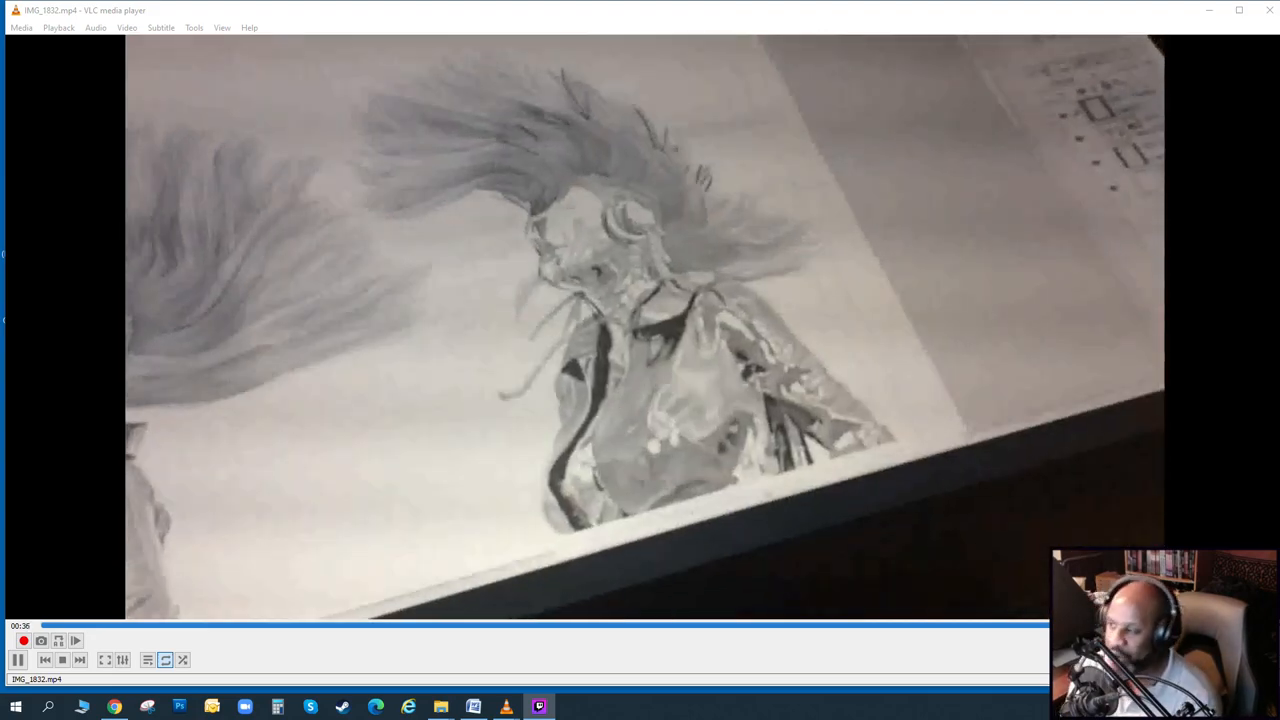
- Start the My Movie file showing painted figures against a brick wall
left_click(80, 660)
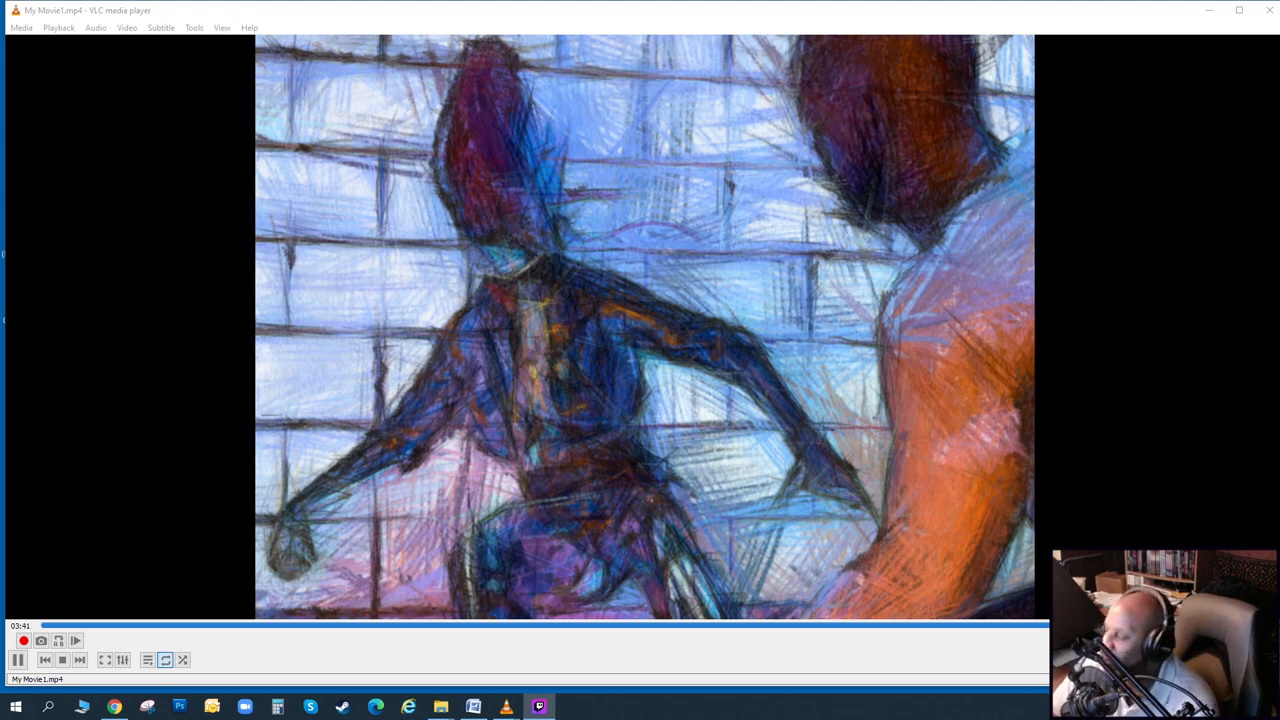
left_click(80, 660)
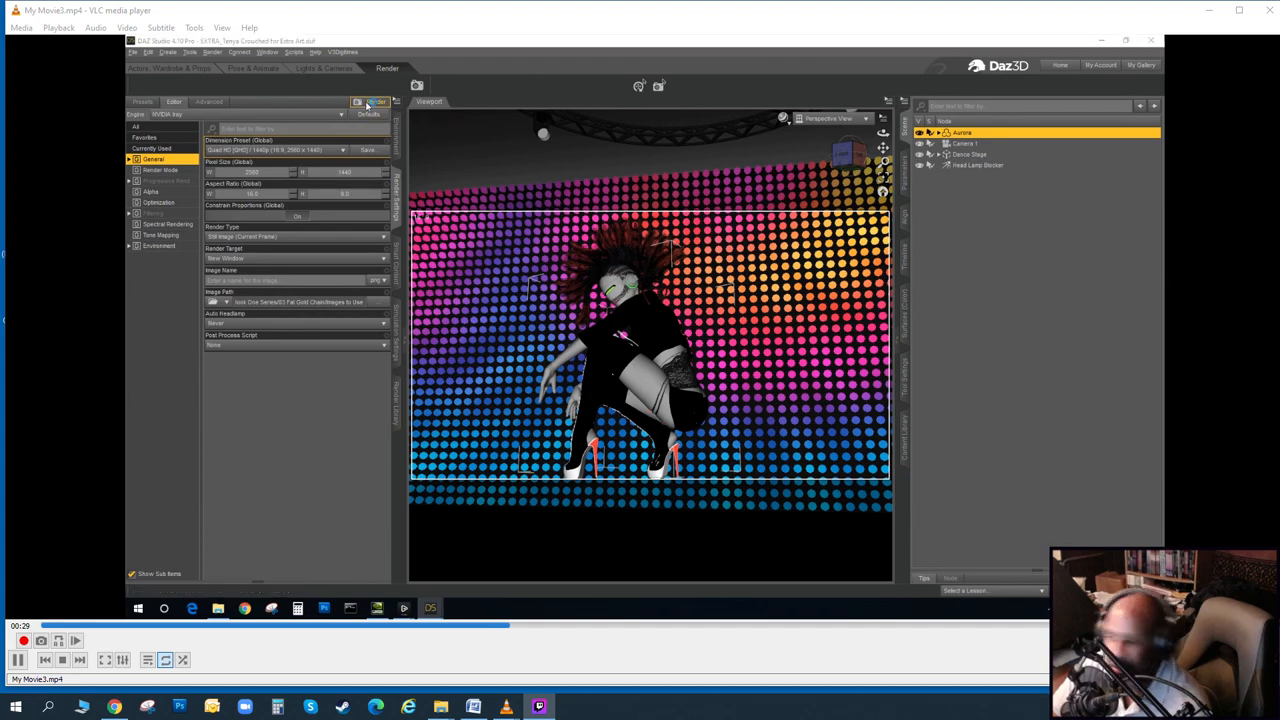
left_click(356, 102)
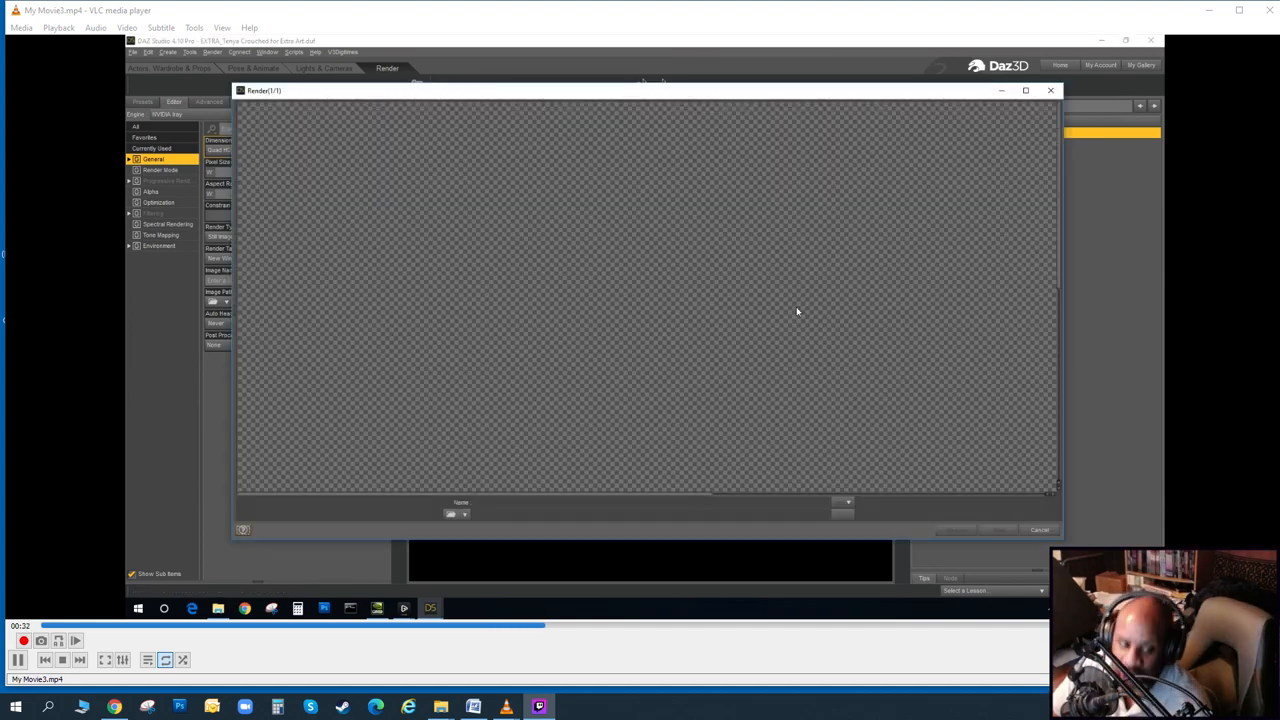